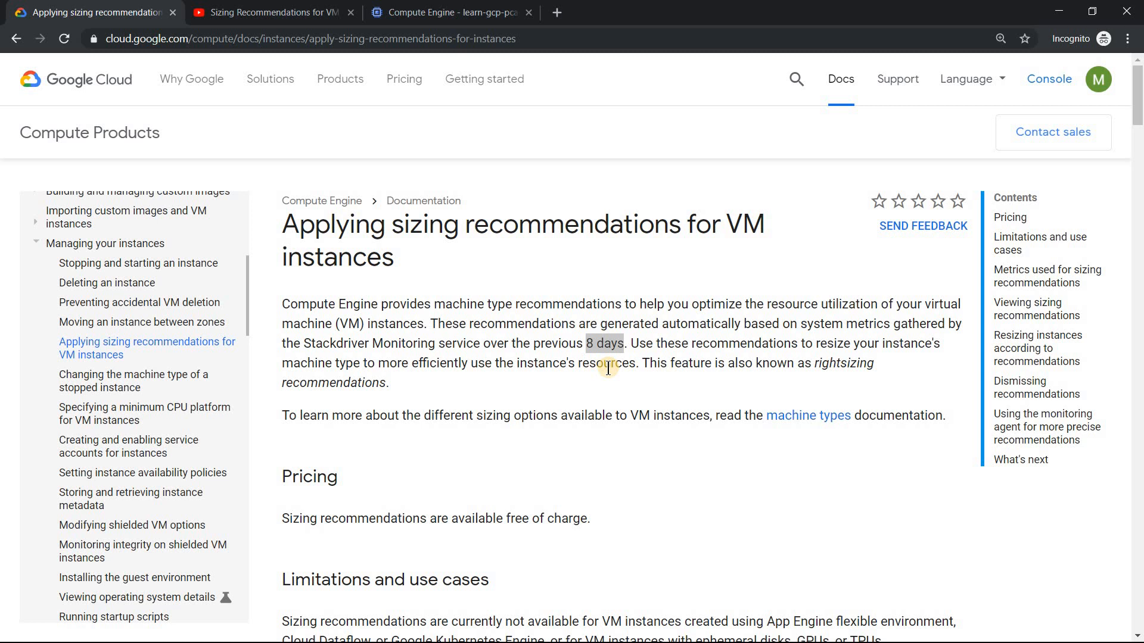
mouse_move(610, 360)
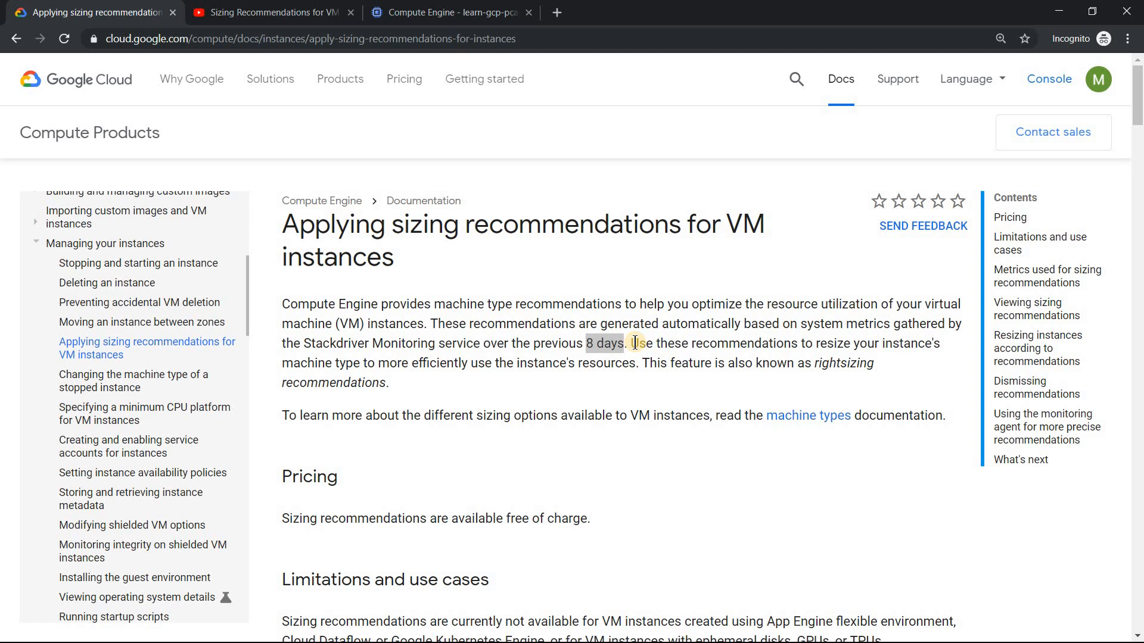
- Read down to 'Viewing sizing recommendations' and its Recommendation column example, then switch to the sizing video
scroll("down", 3)
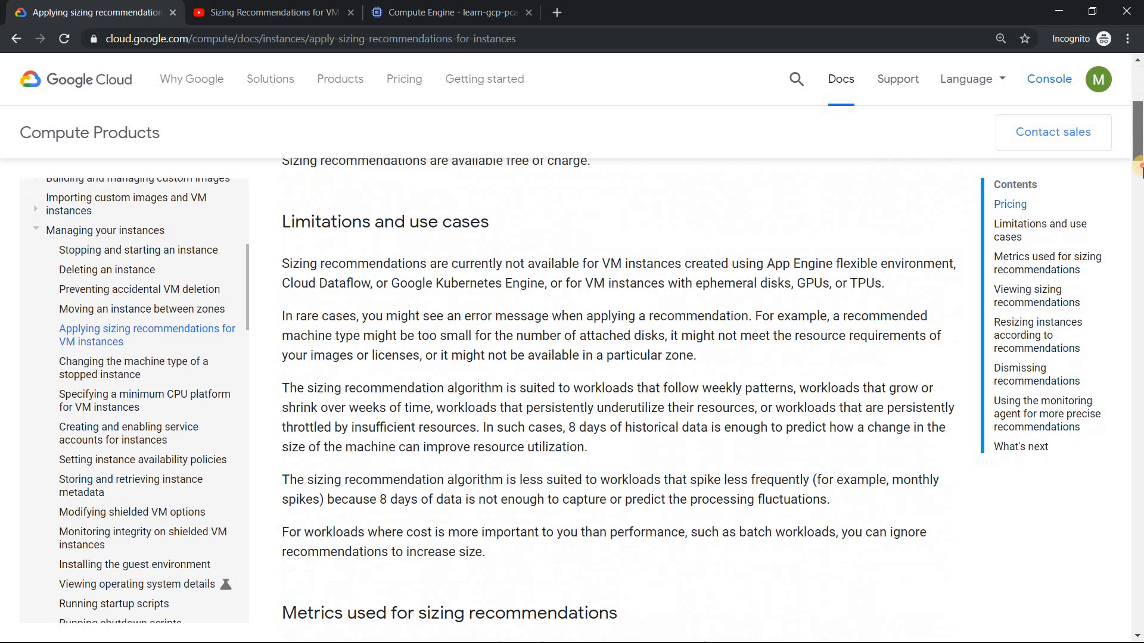
scroll("down", 3)
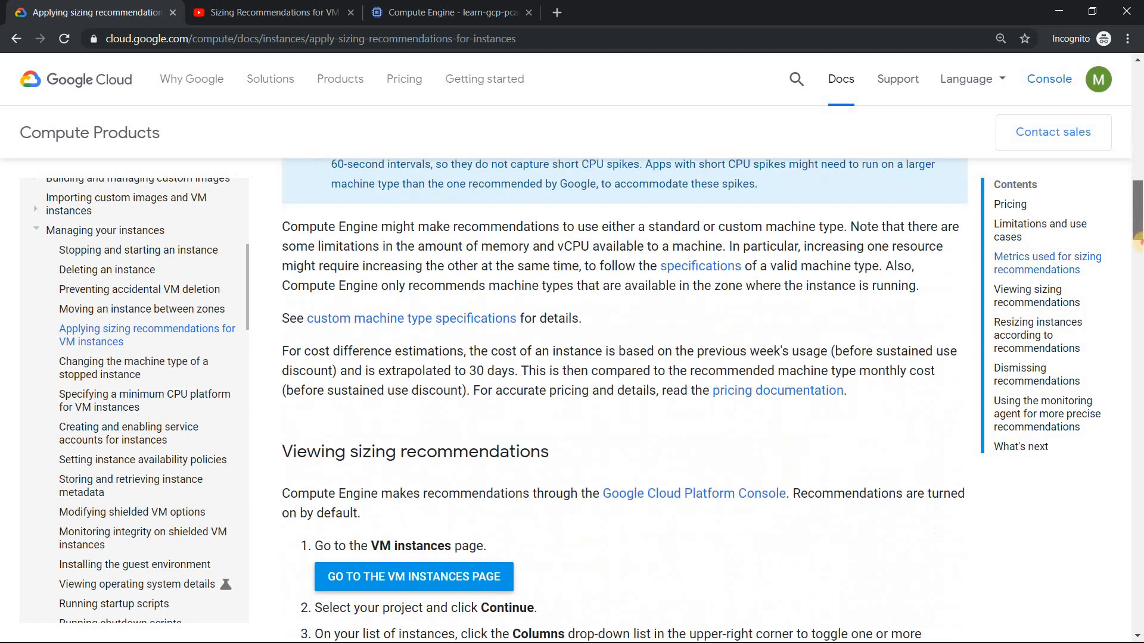
scroll("down", 3)
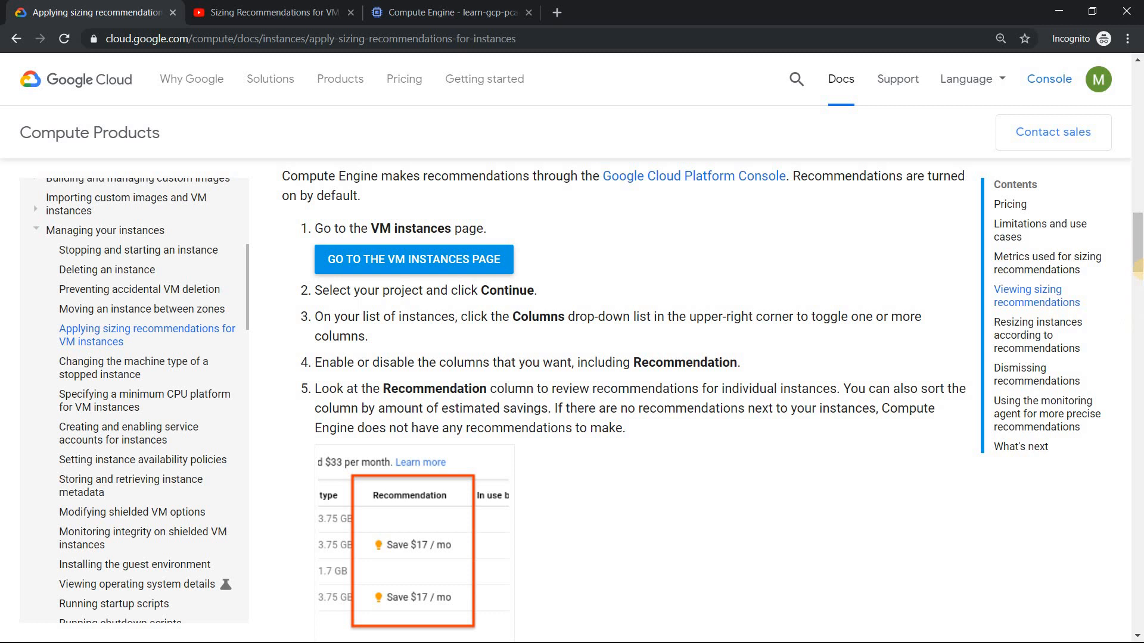
scroll("down", 3)
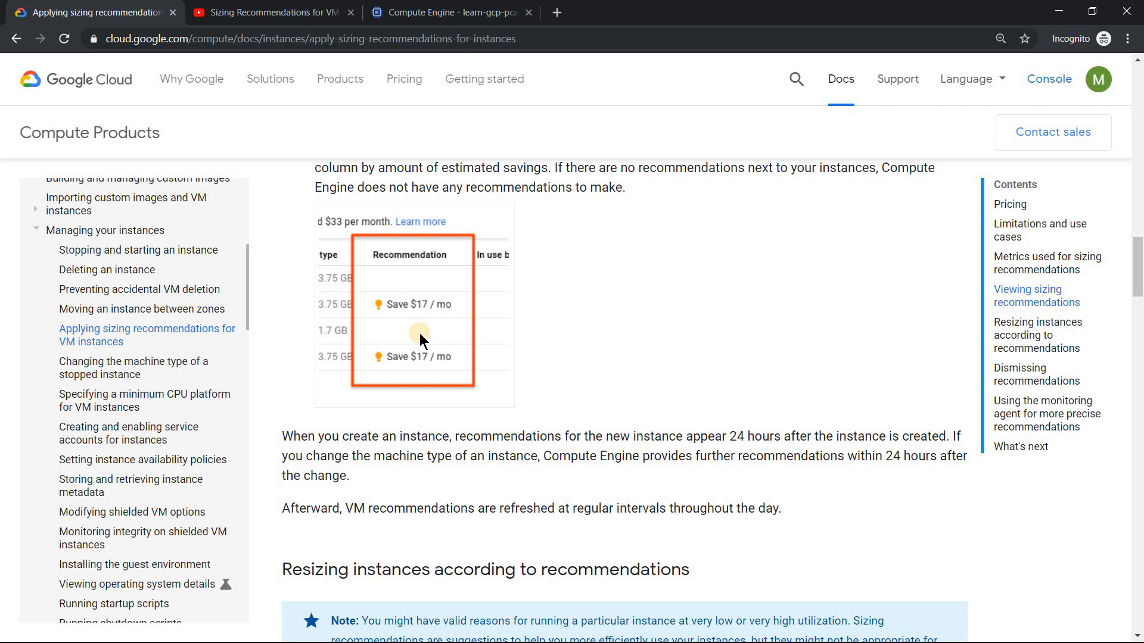
mouse_move(431, 313)
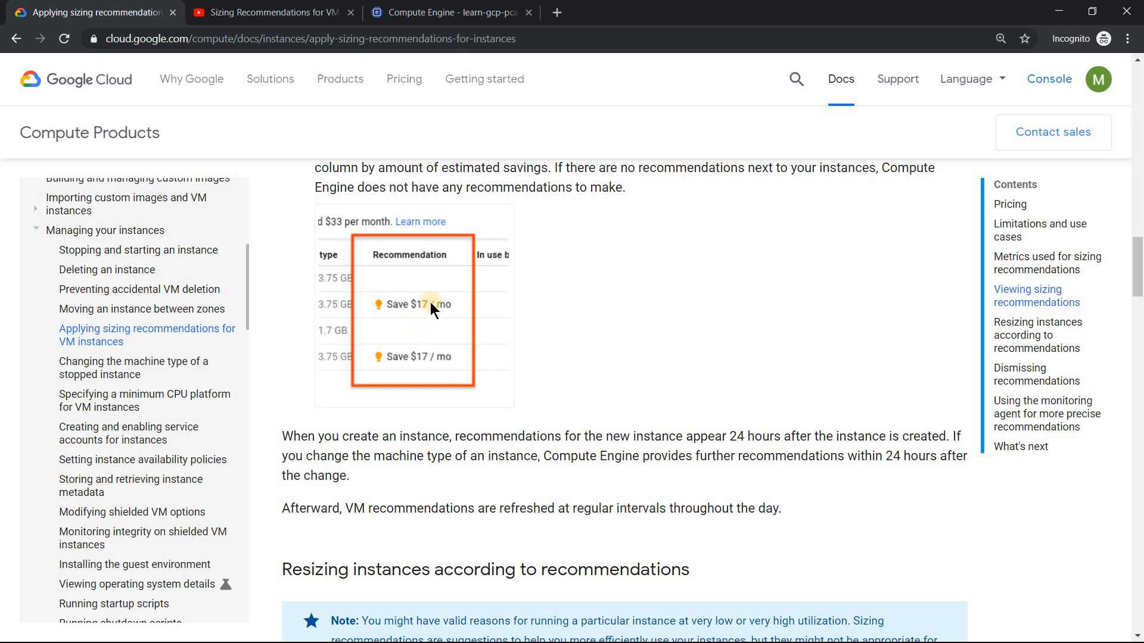
left_click(264, 12)
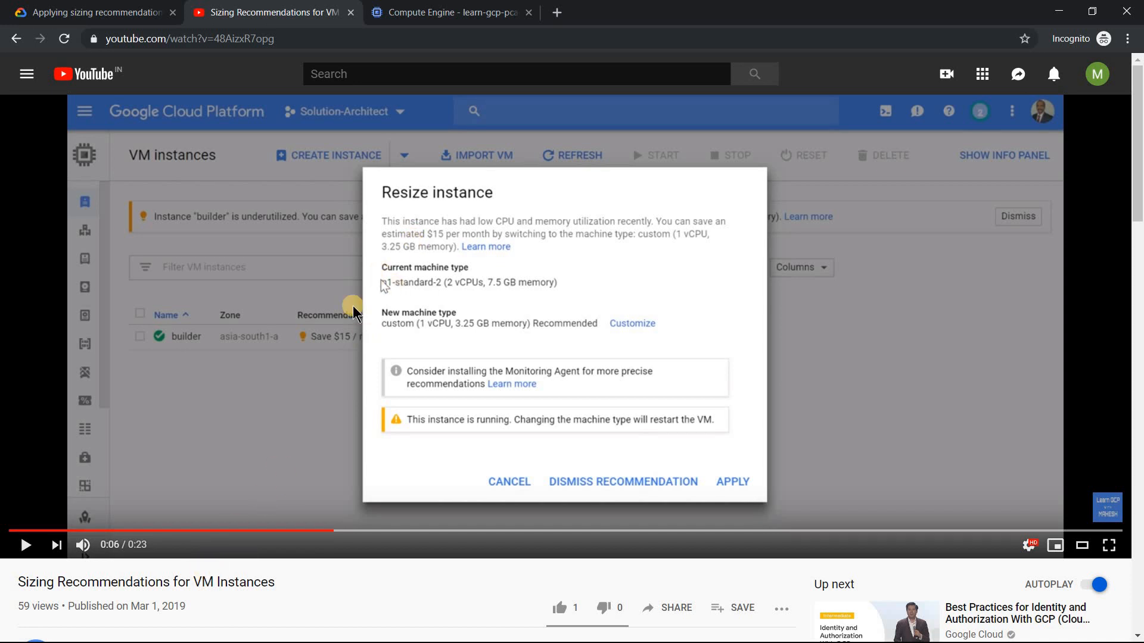
mouse_move(279, 315)
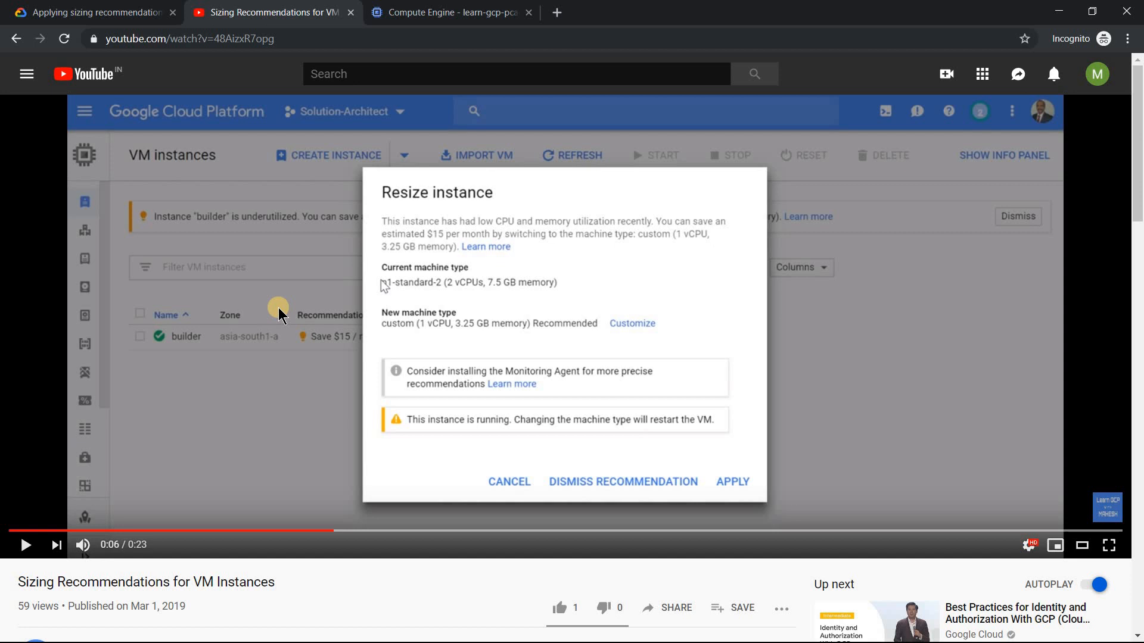
mouse_move(485, 350)
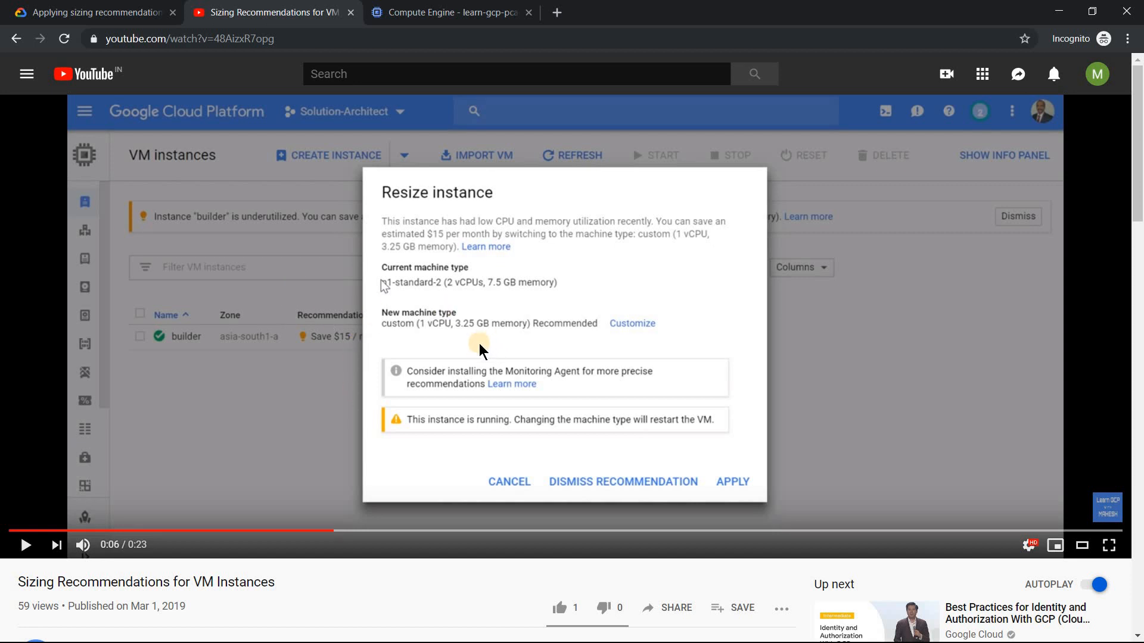
mouse_move(533, 305)
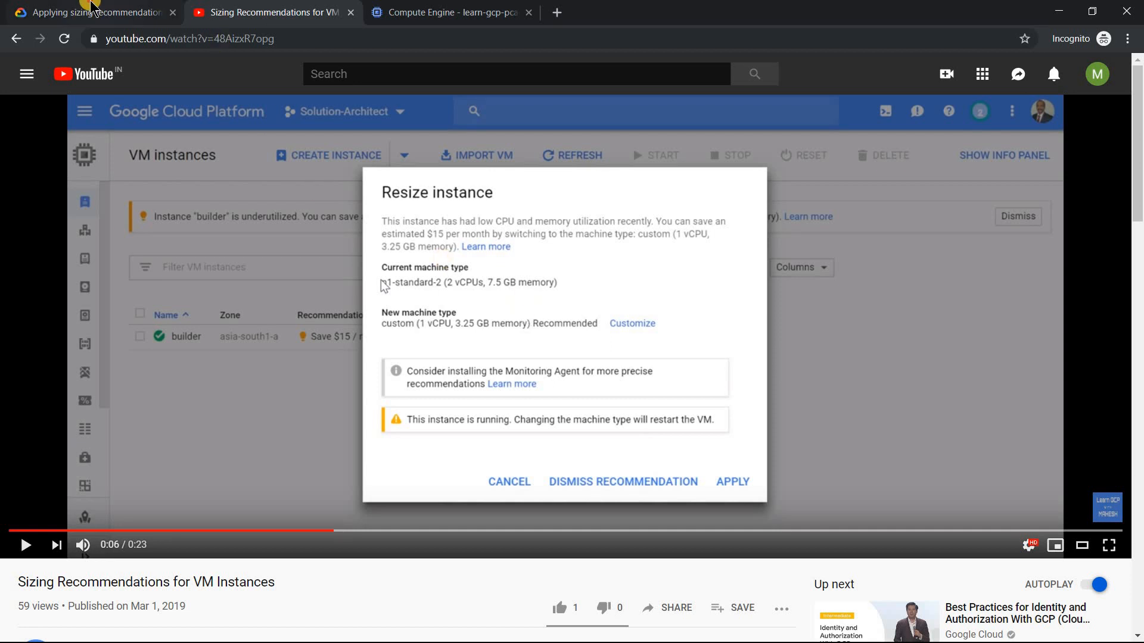
- Return to the documentation, then go to the project's Compute Engine VM instances page
left_click(89, 12)
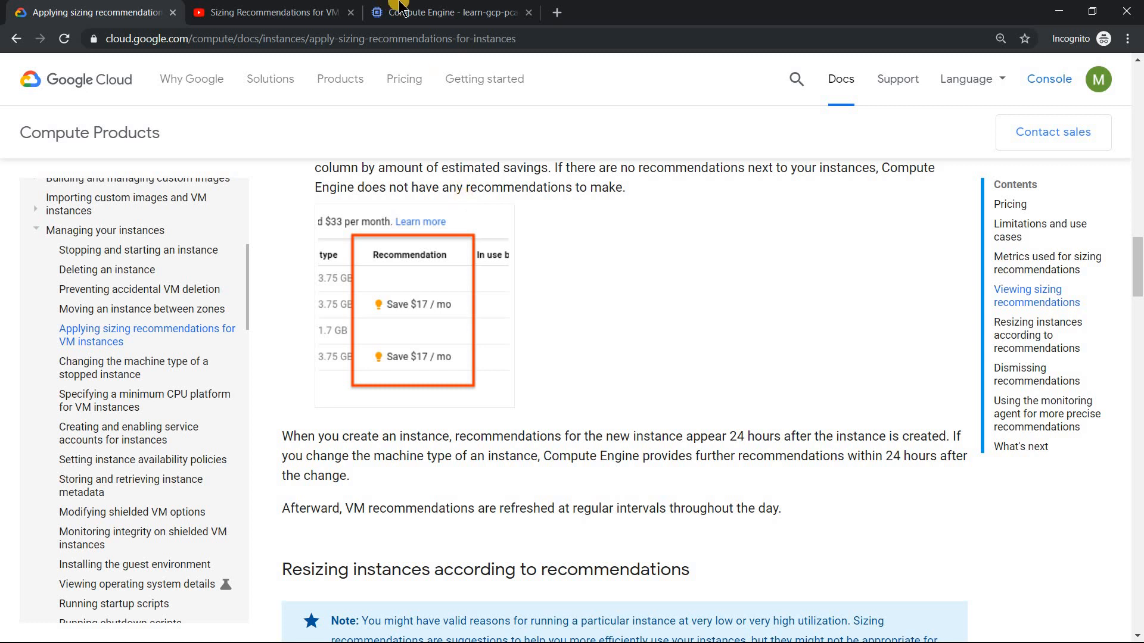
left_click(450, 12)
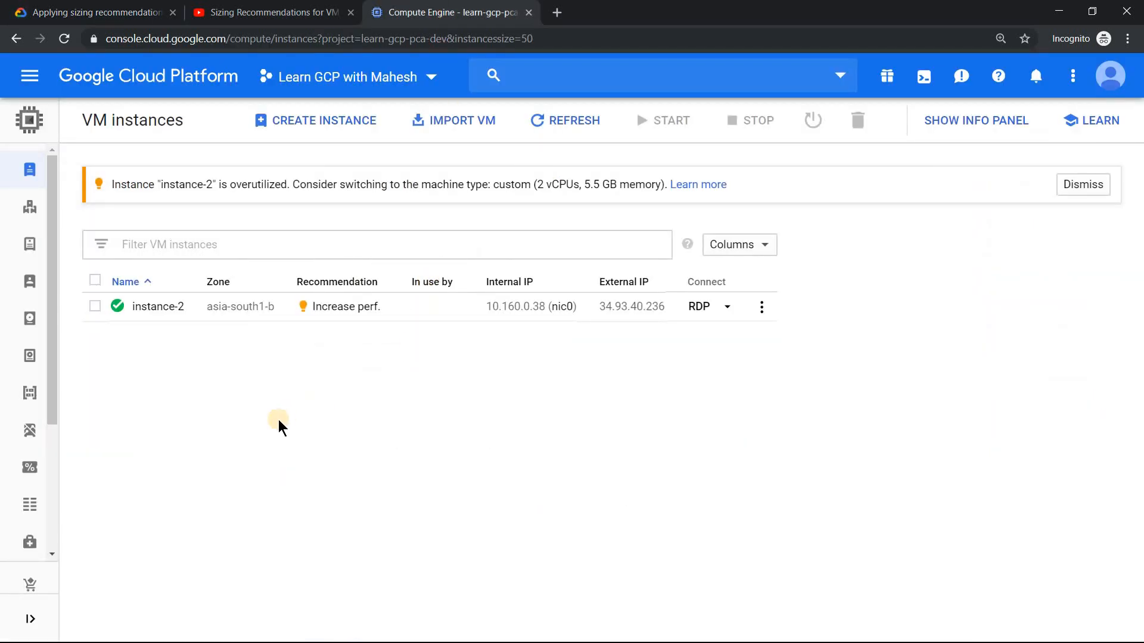
mouse_move(359, 386)
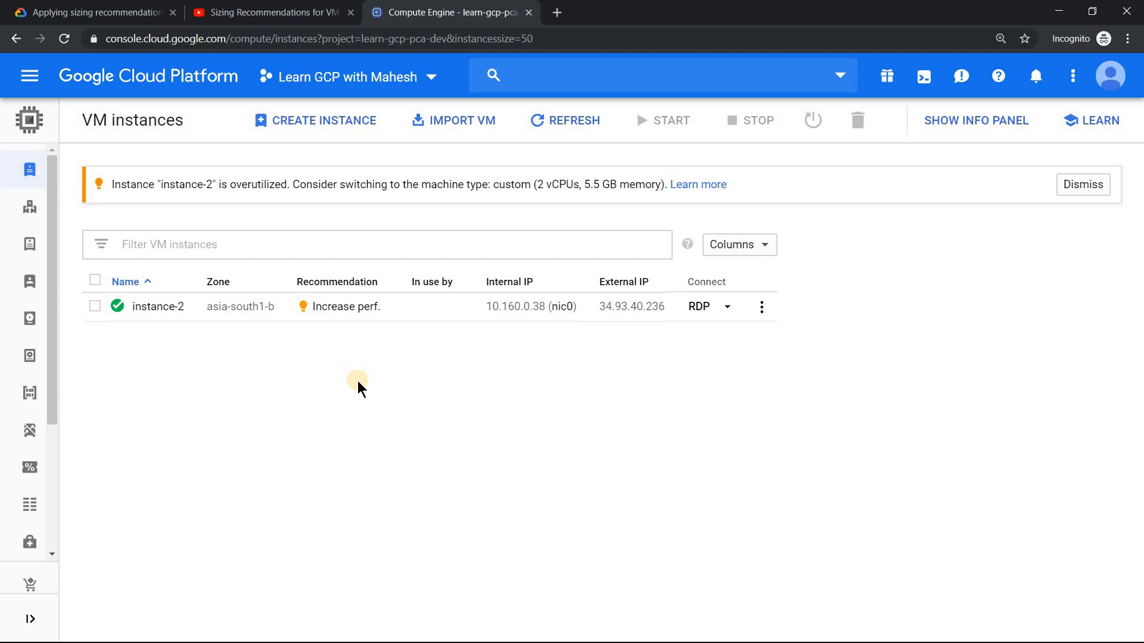
mouse_move(377, 402)
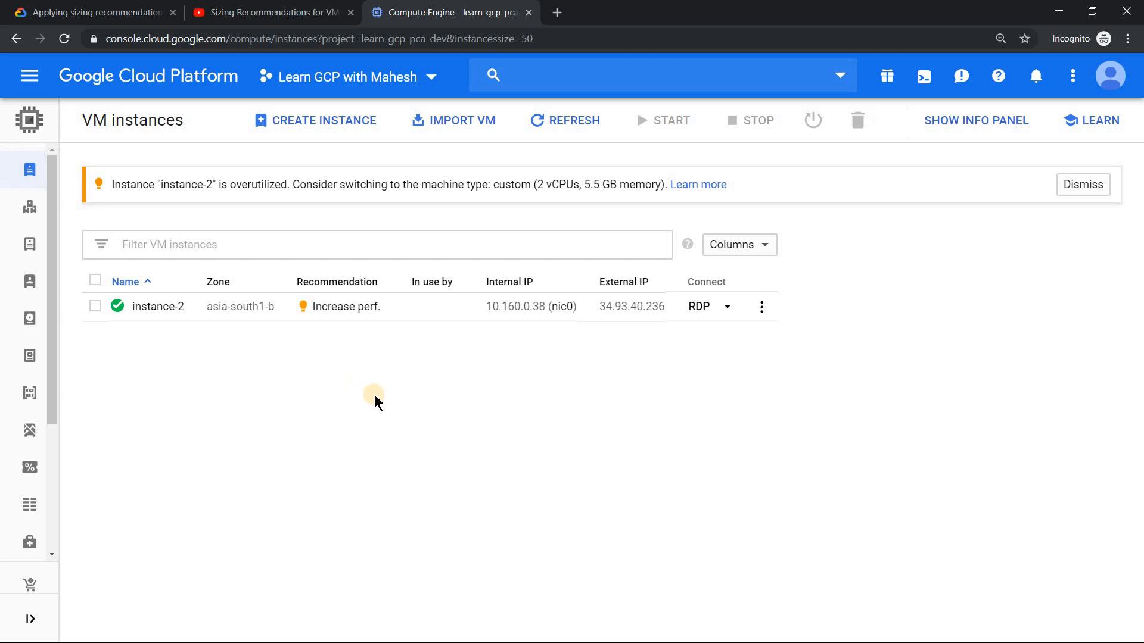
mouse_move(381, 414)
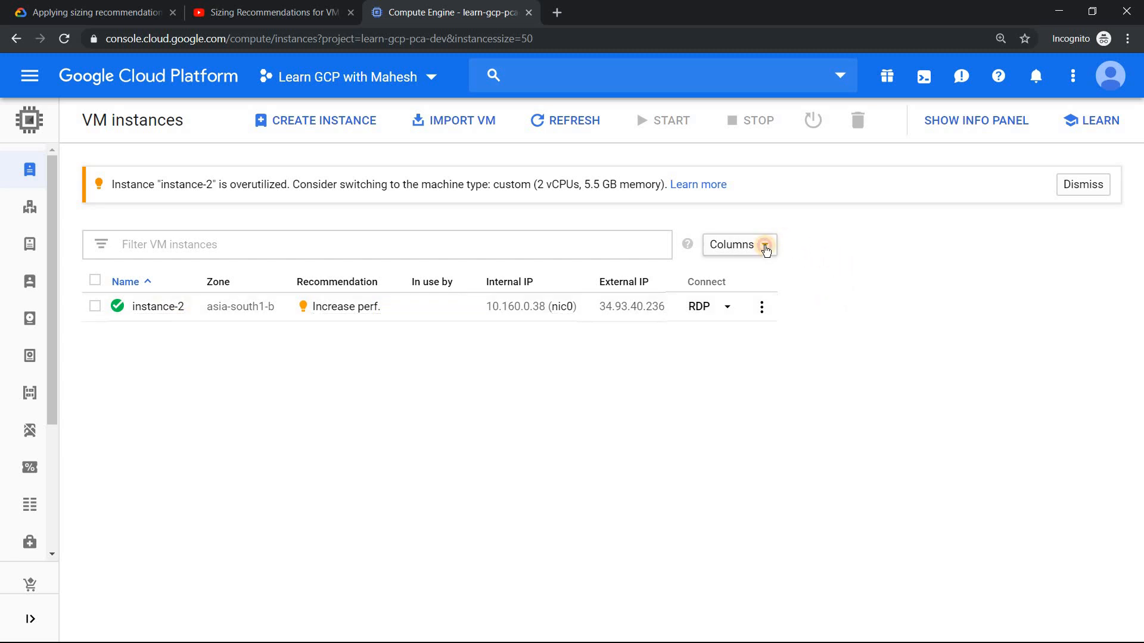
- Show the Machine type column (instance-2 at 1 vCPU, 3.75 GB) and open its 'Increase perf.' recommendation
left_click(765, 245)
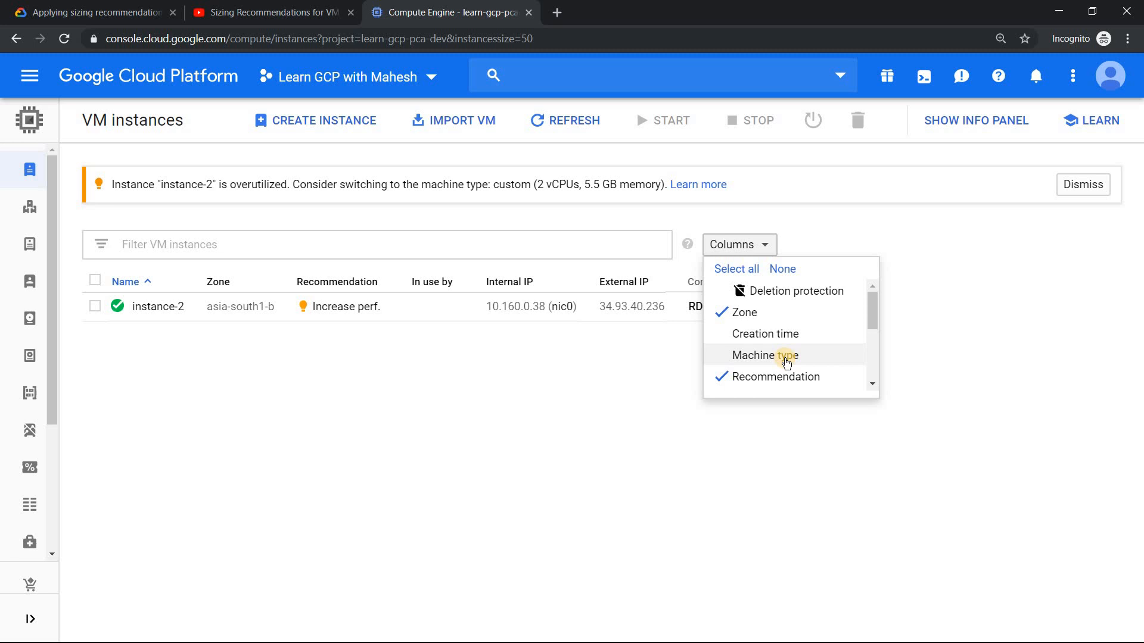
left_click(764, 356)
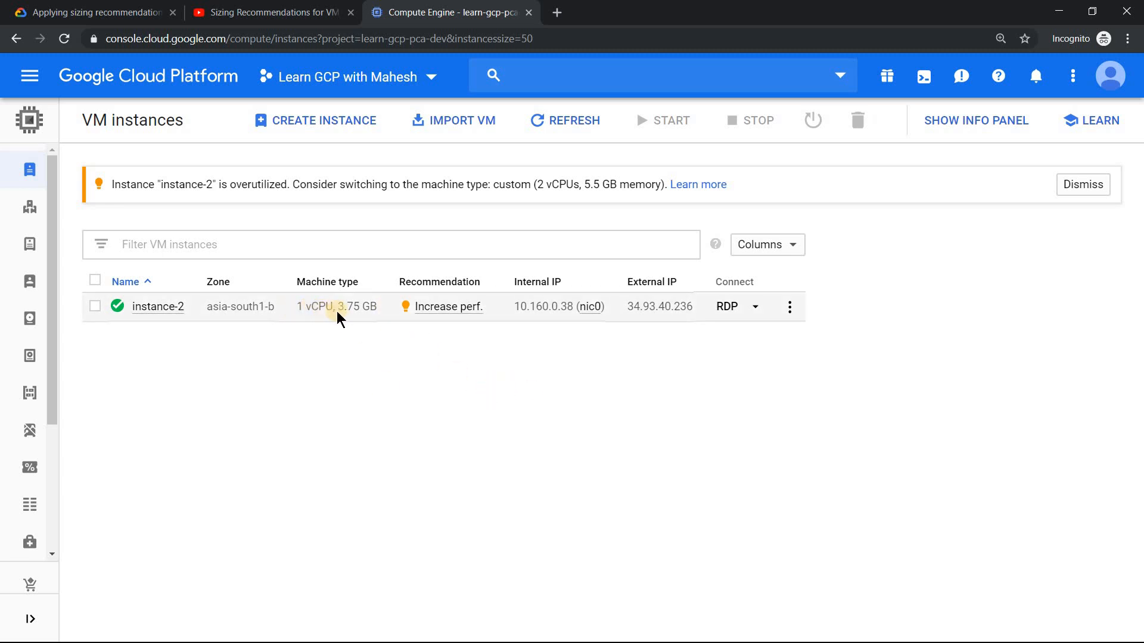
mouse_move(343, 333)
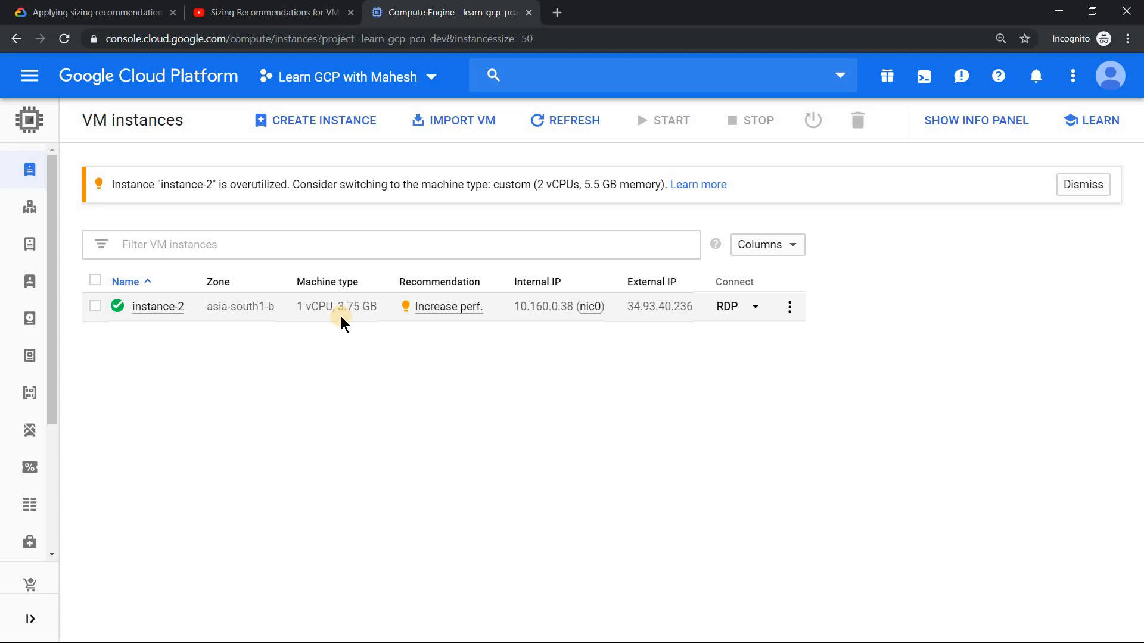
mouse_move(423, 312)
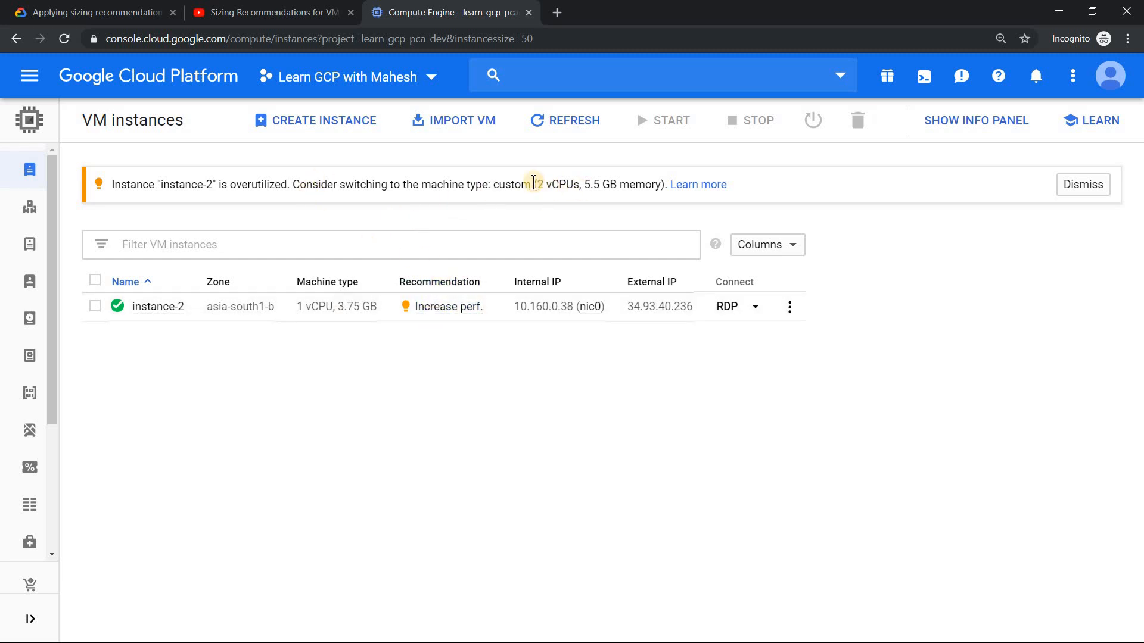
mouse_move(597, 205)
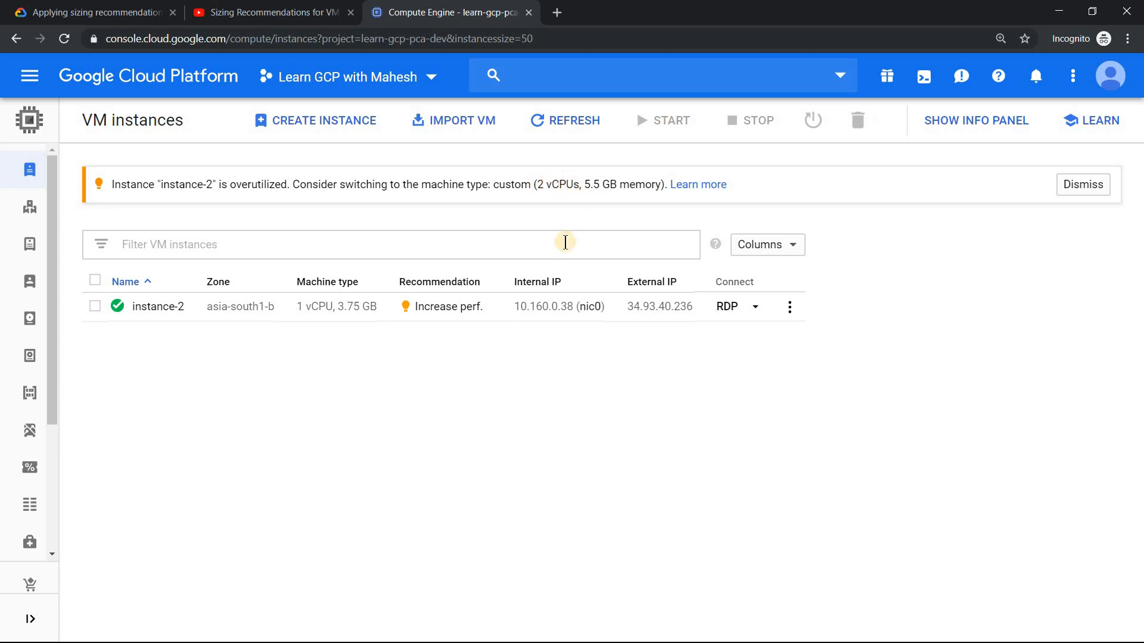
mouse_move(593, 394)
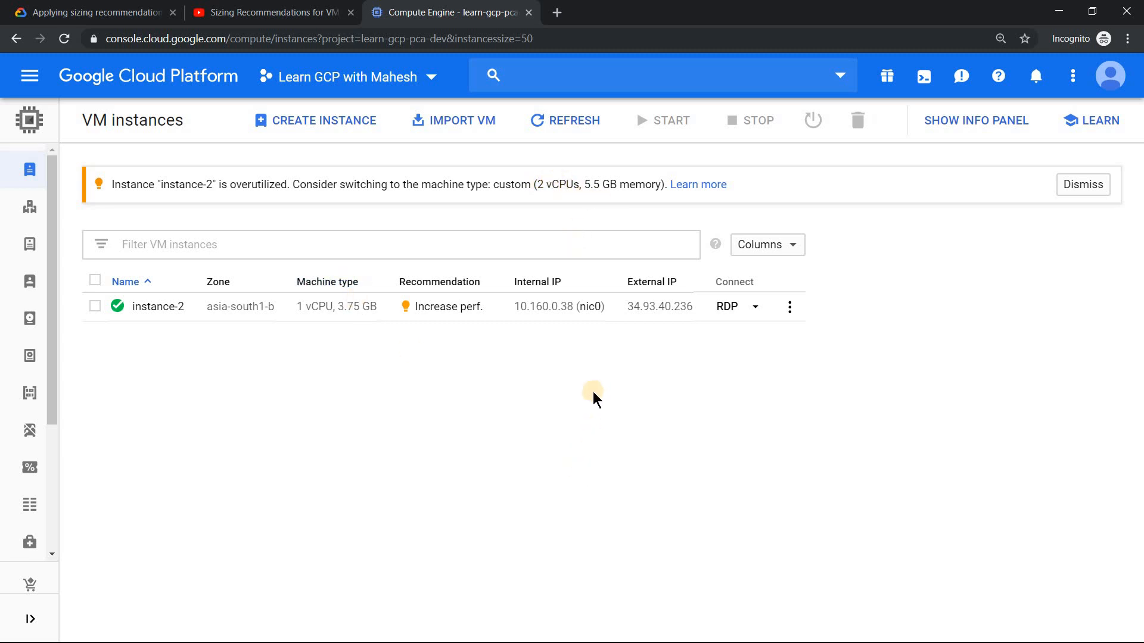
mouse_move(457, 392)
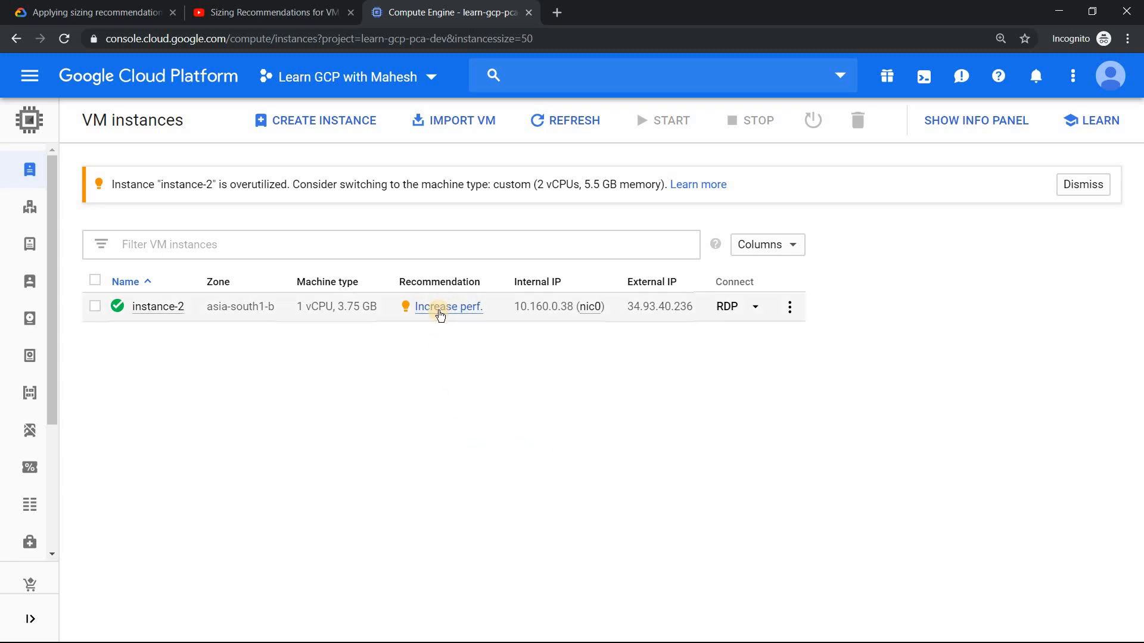
left_click(447, 307)
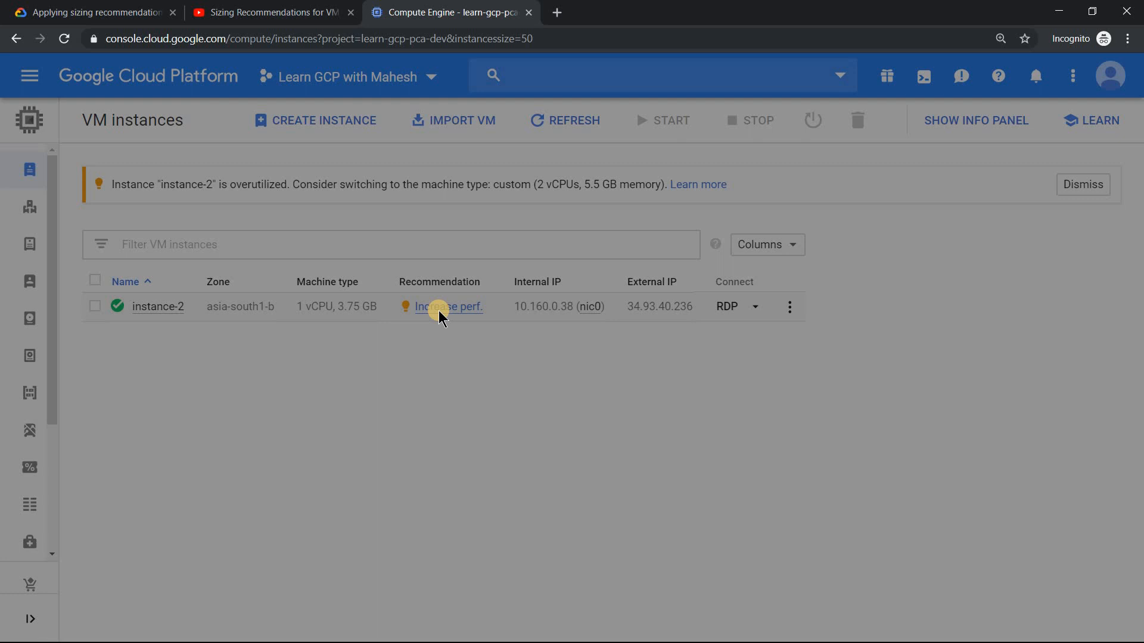
- Apply the recommended resize of instance-2 to custom 2 vCPUs, 5.5 GB memory
left_click(449, 306)
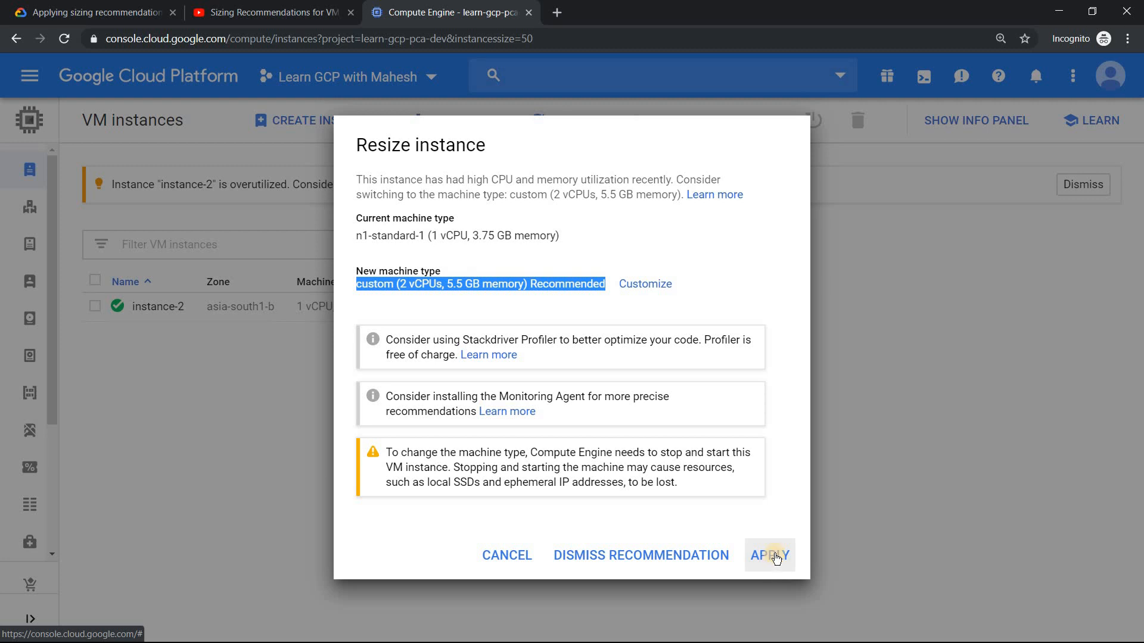
left_click(769, 555)
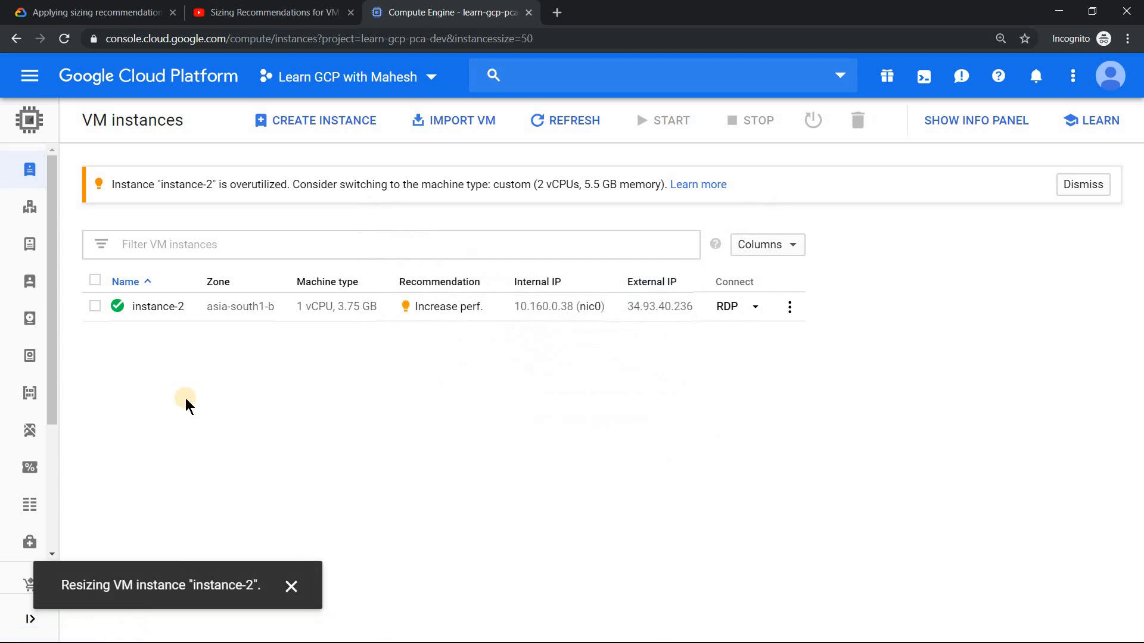
mouse_move(493, 463)
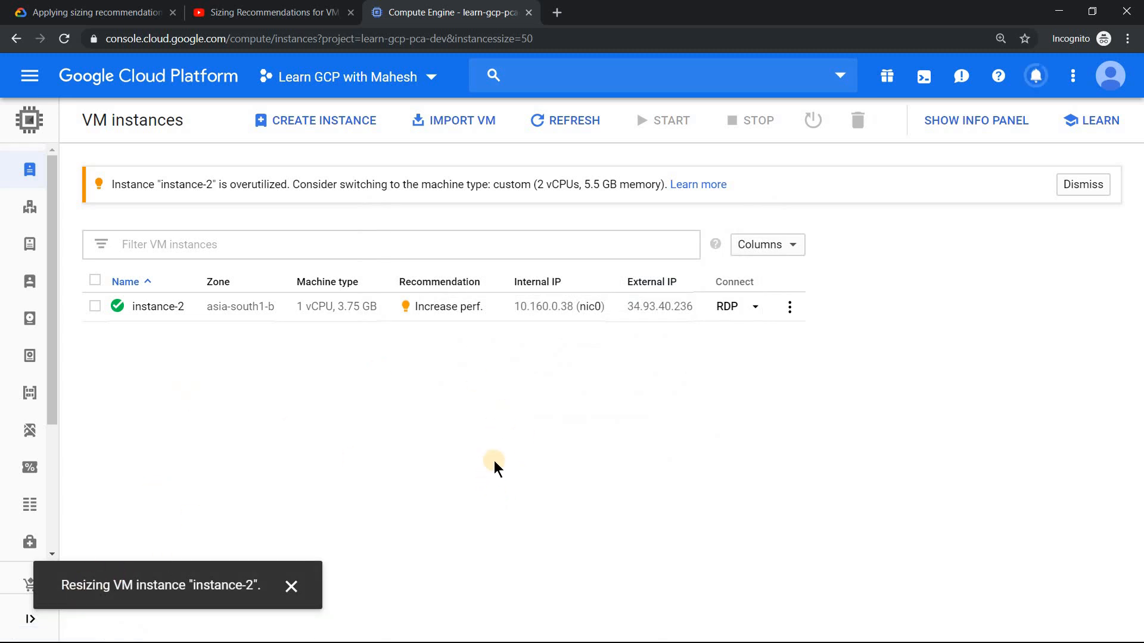
mouse_move(1035, 75)
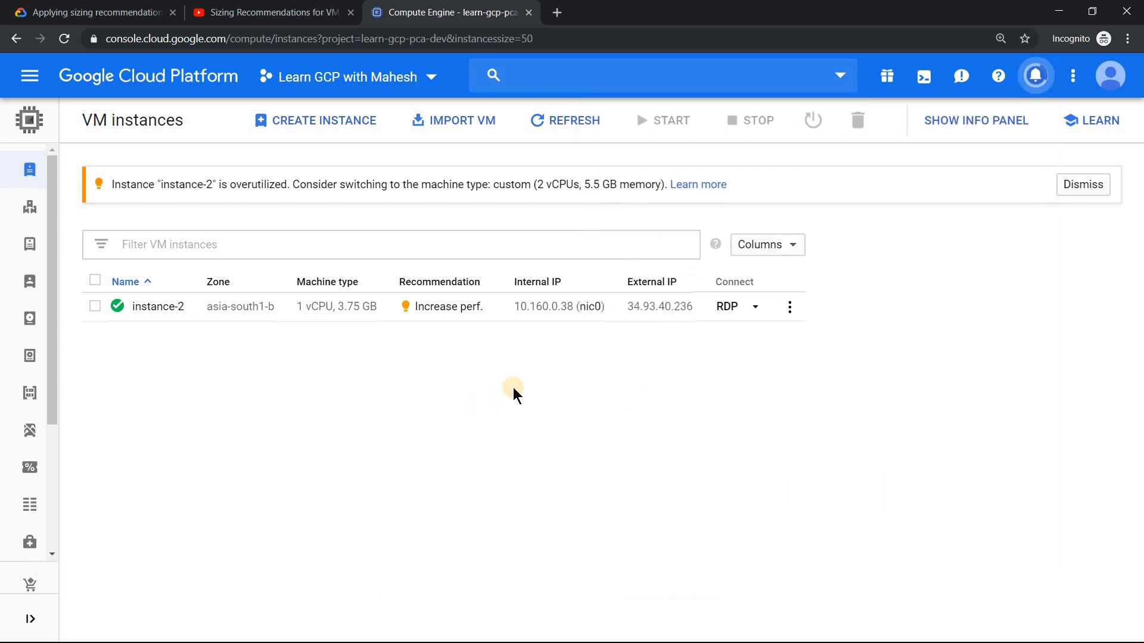
mouse_move(410, 359)
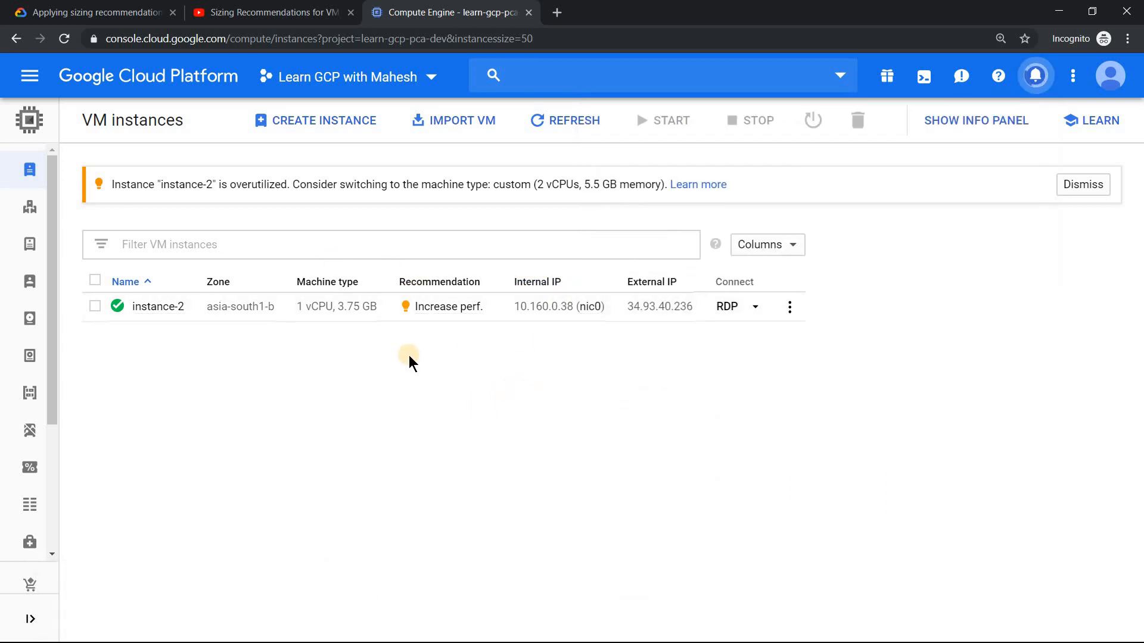
mouse_move(368, 331)
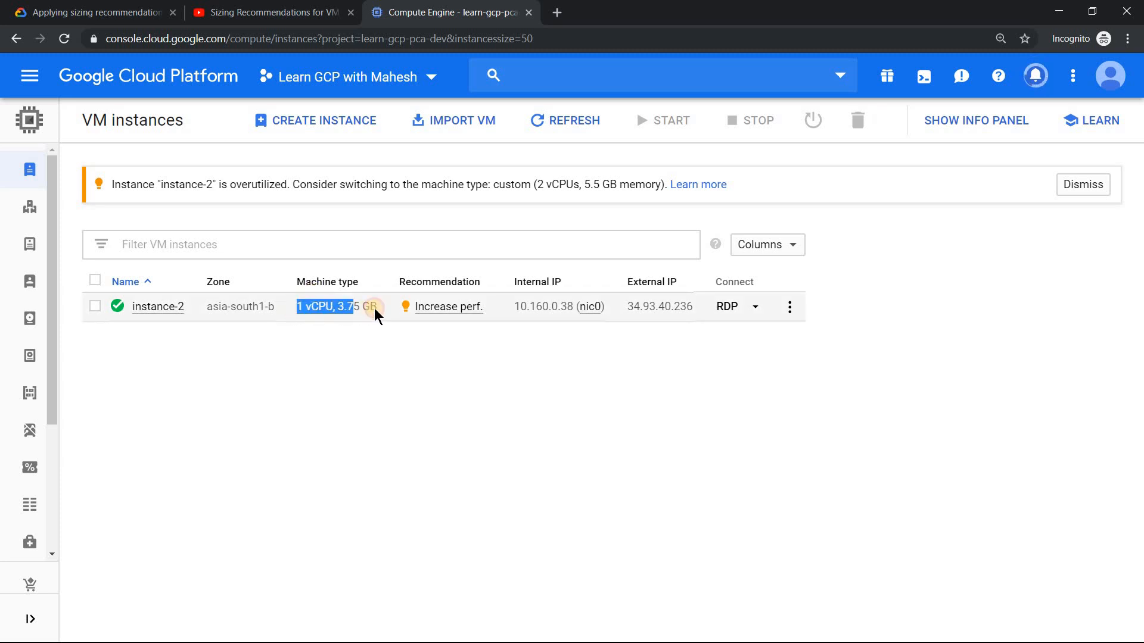
- Select instance-2 in the list while it restarts on 2 vCPUs, 5.5 GB
left_click(95, 306)
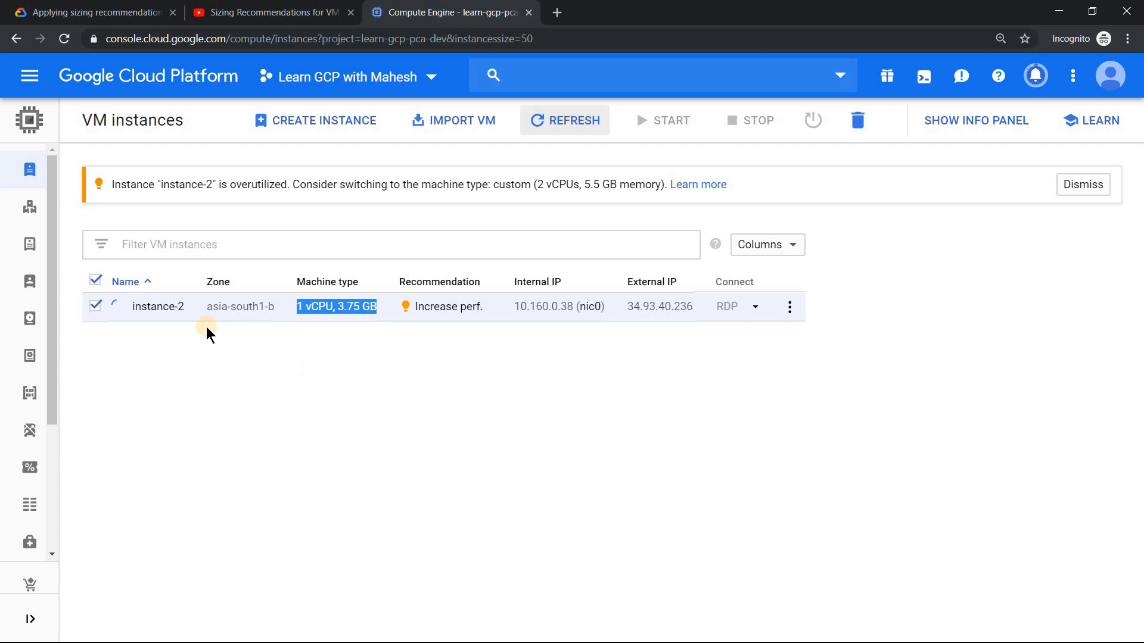
mouse_move(231, 345)
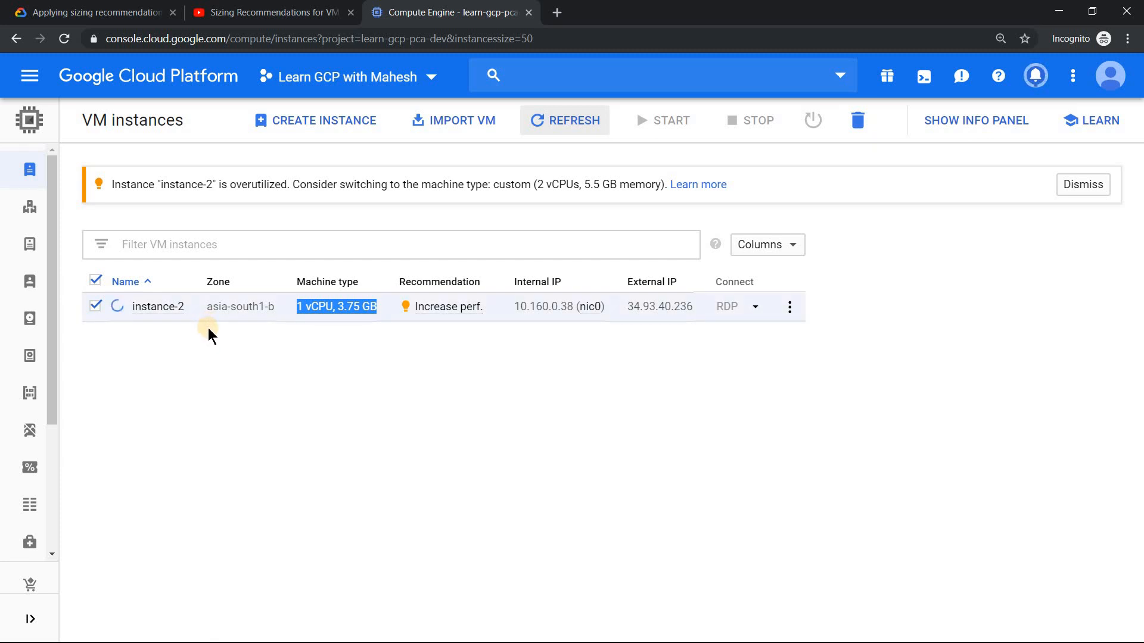
mouse_move(249, 345)
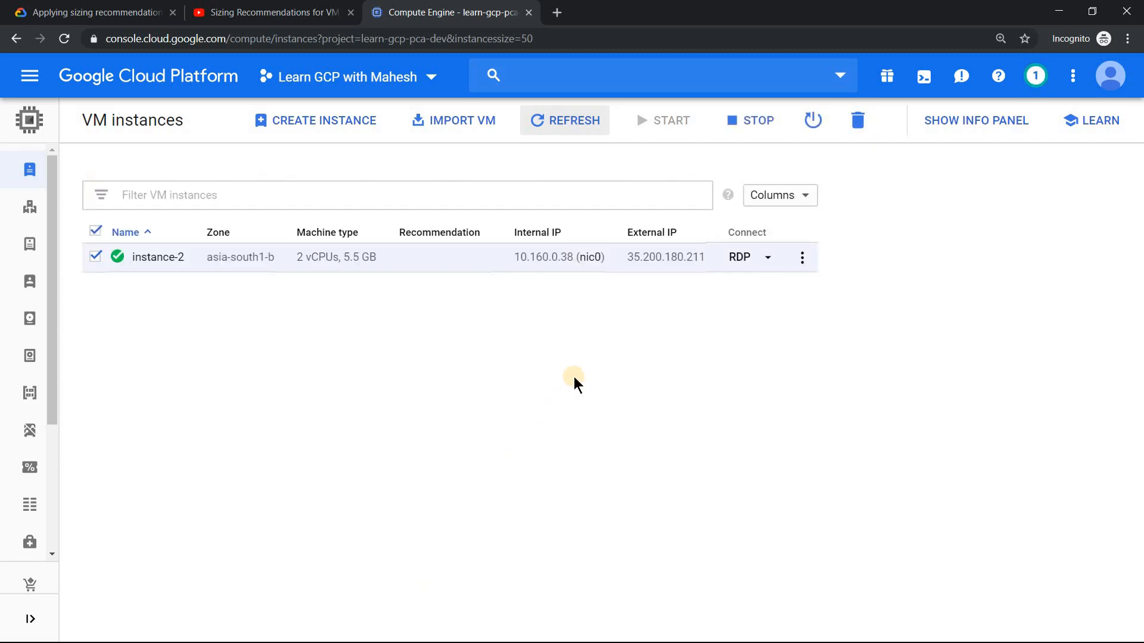
mouse_move(499, 356)
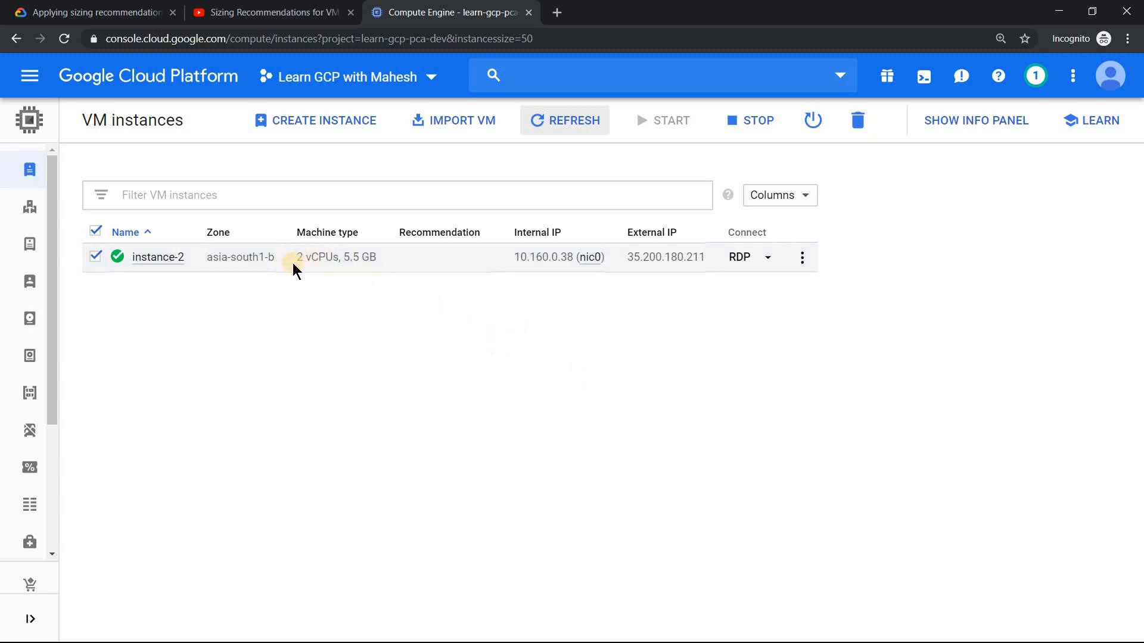
- Return to the 'Applying sizing recommendations' documentation page
left_click(77, 12)
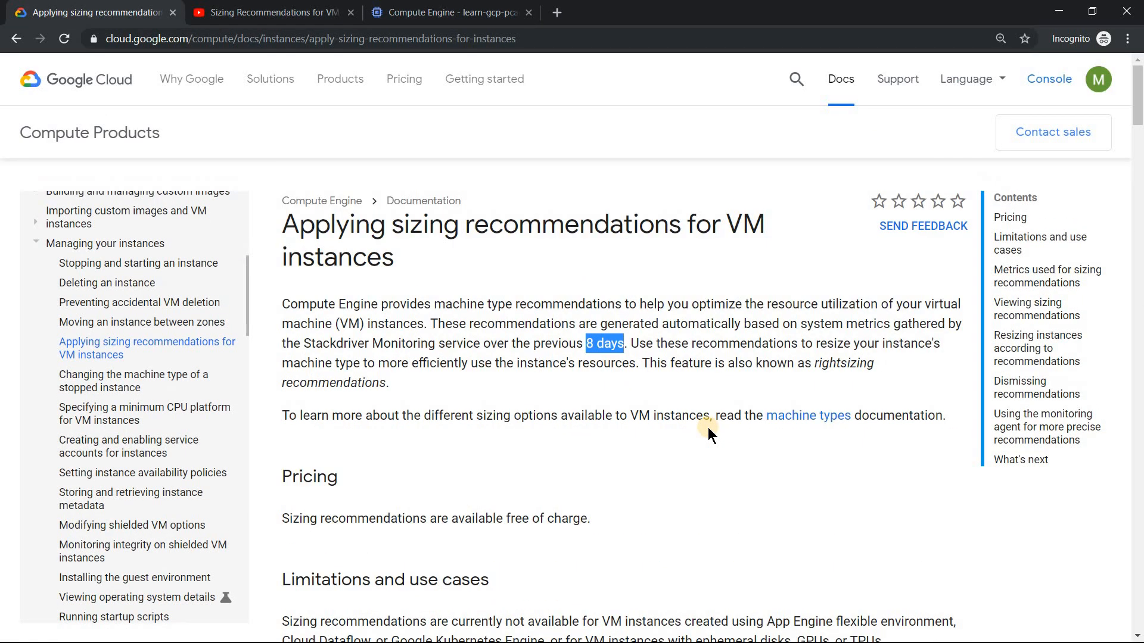
mouse_move(474, 335)
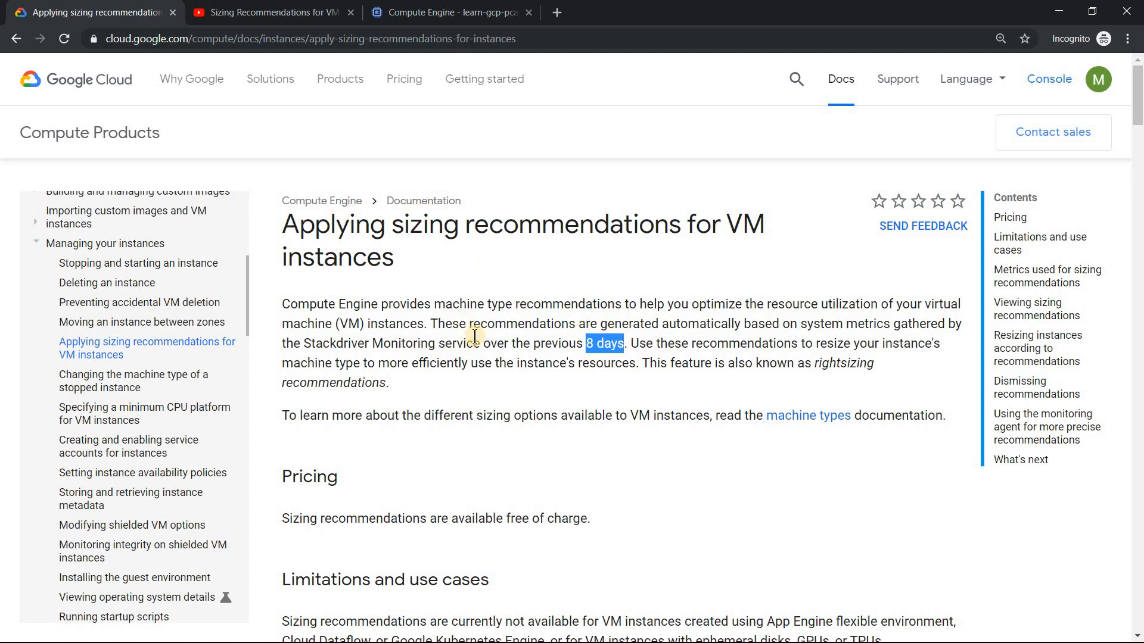
- Review 'Viewing sizing recommendations', then return to the VM instances list showing resized instance-2
scroll("down", 3)
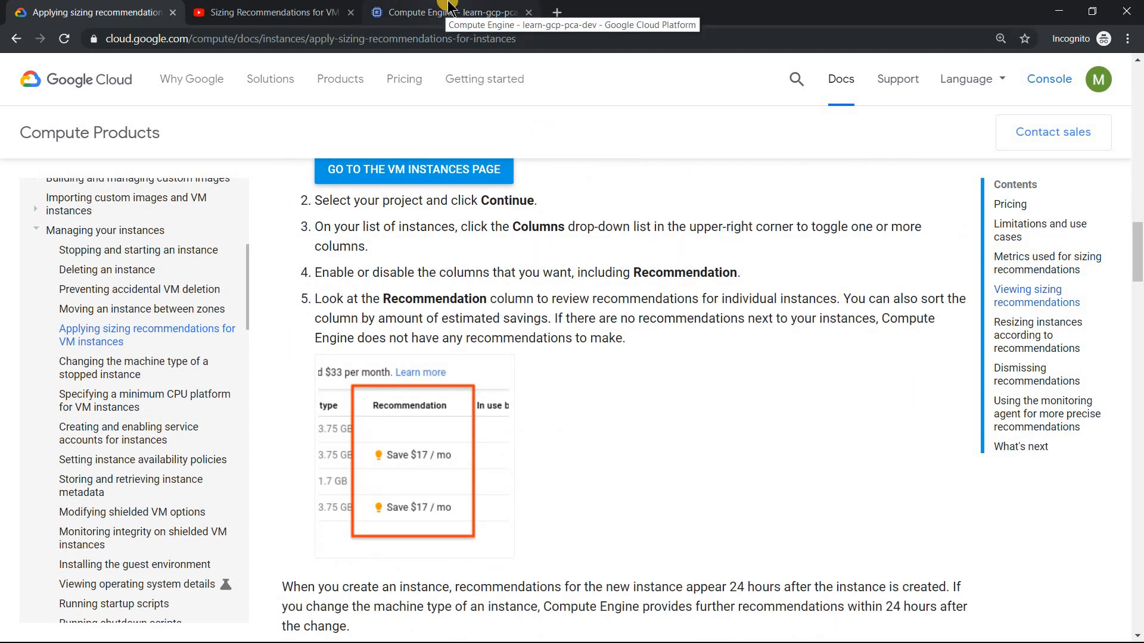
left_click(450, 12)
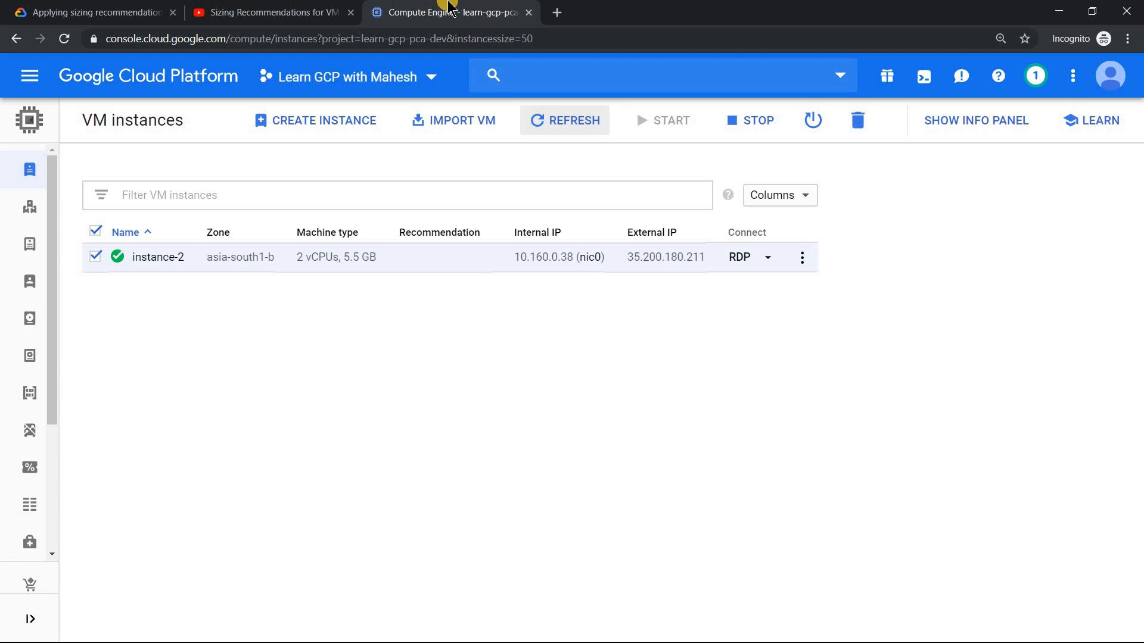
mouse_move(586, 386)
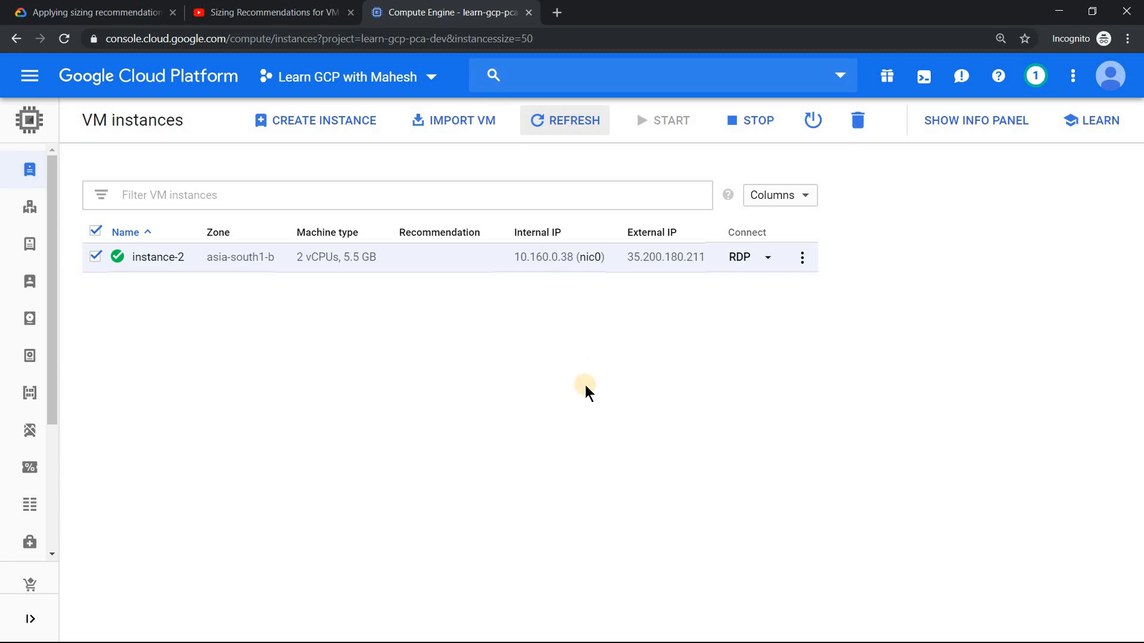